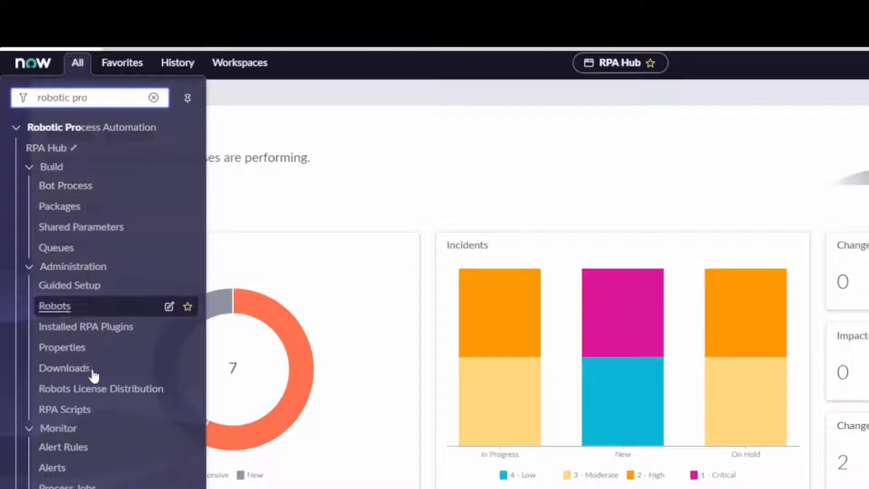
mouse_move(62, 348)
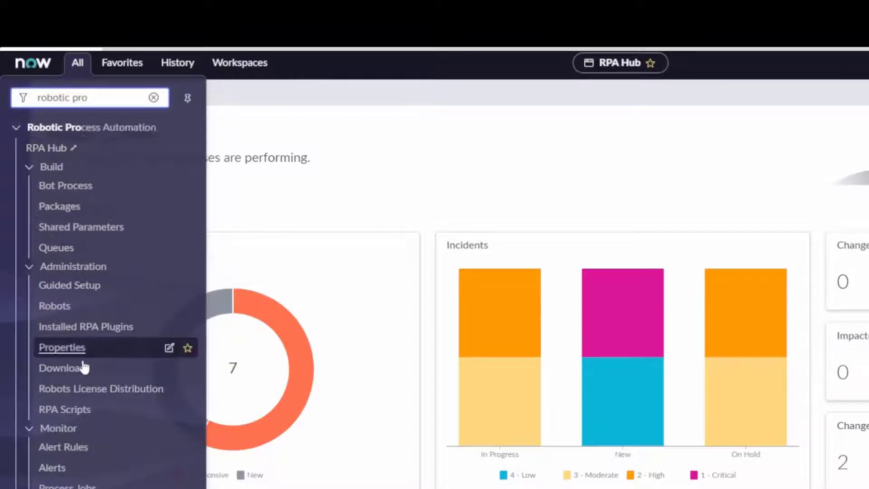
- Download the Design Studio (MSI) 64-bit installer from the RPA Downloads page
click(61, 367)
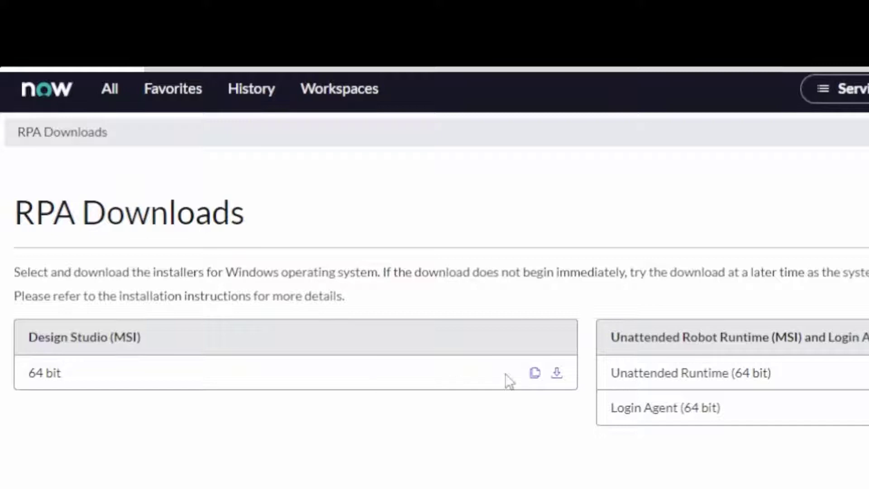
mouse_move(556, 374)
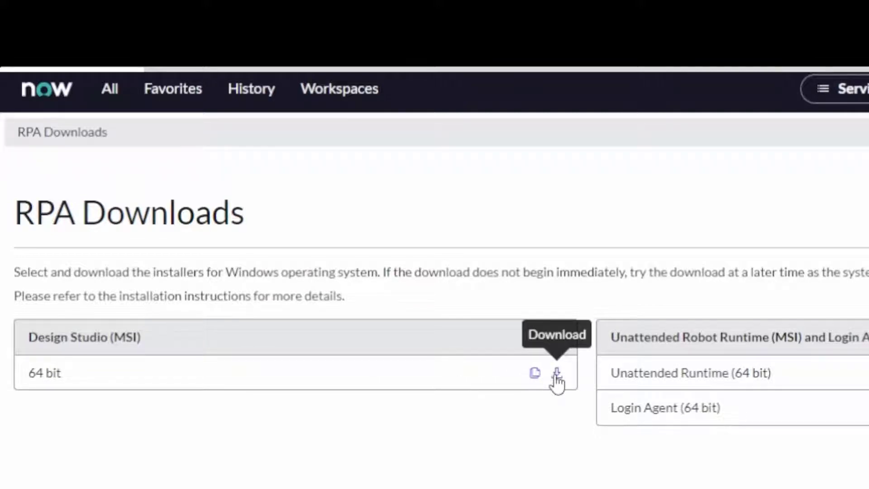
click(556, 372)
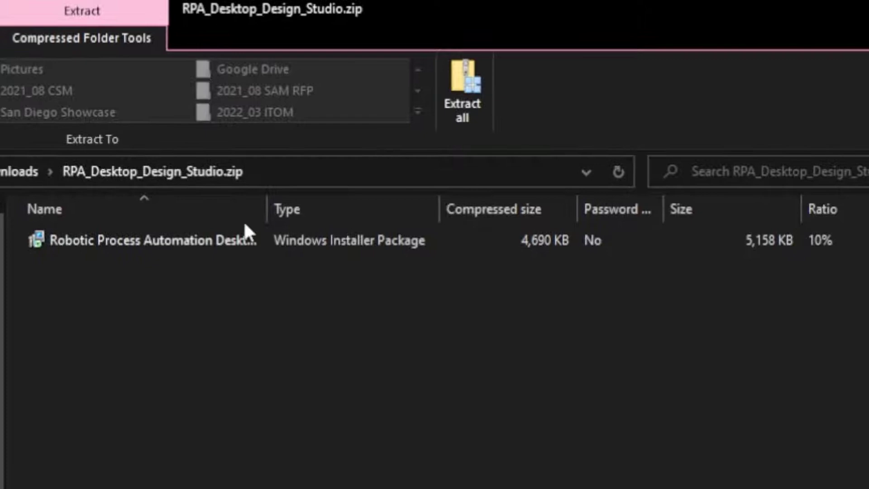
- Widen the Name column and select 'Robotic Process Automation Desktop Design Studio.msi'
drag(265, 209, 466, 209)
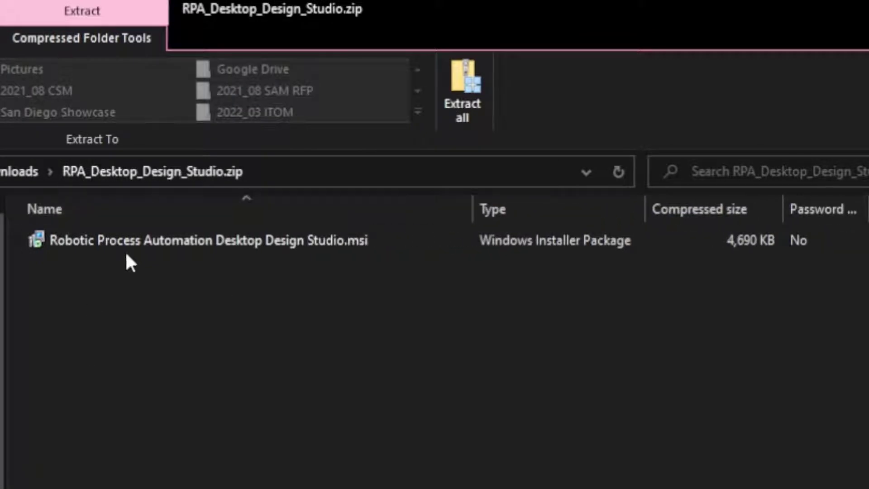
click(205, 240)
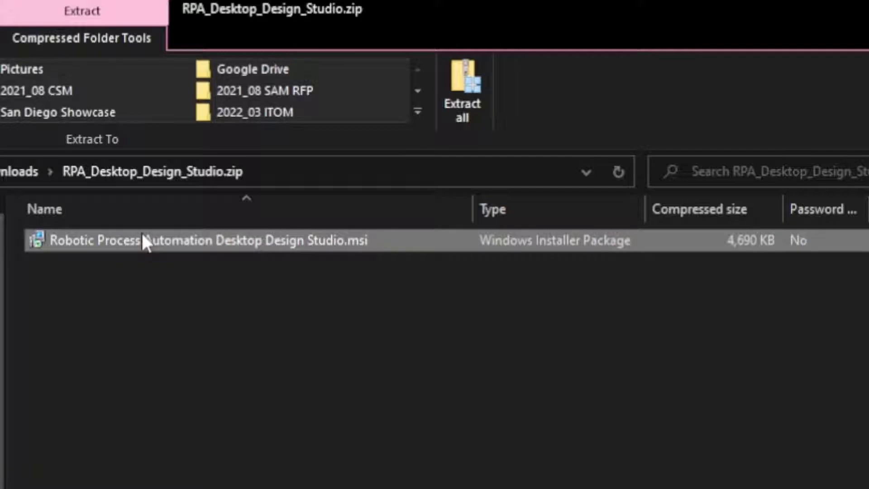
- Run the Design Studio setup wizard with the default folder for Everyone, then close it
double_click(211, 240)
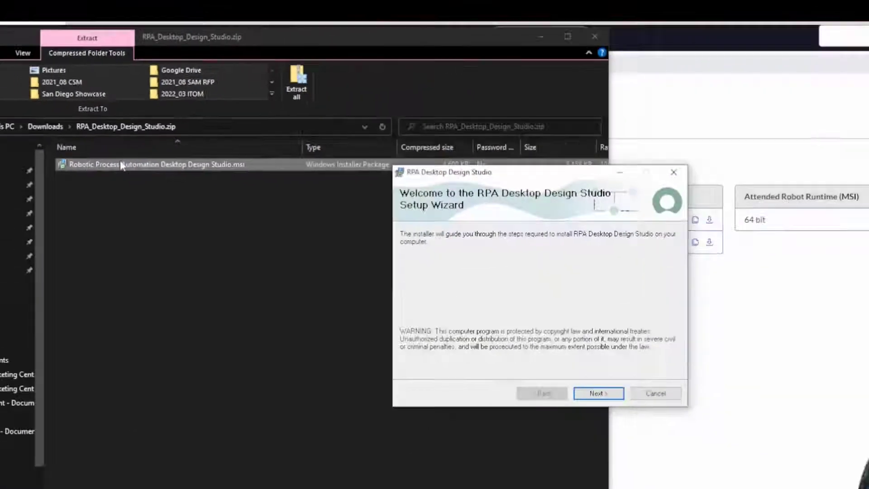
click(597, 393)
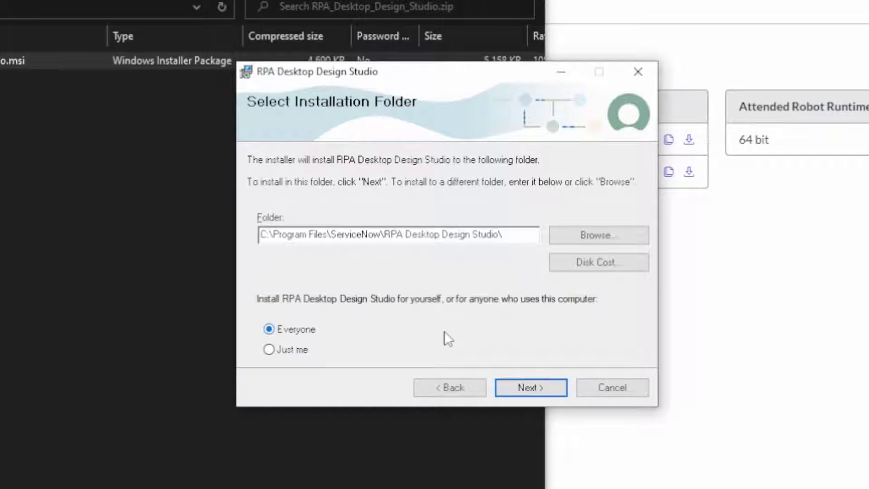
click(530, 387)
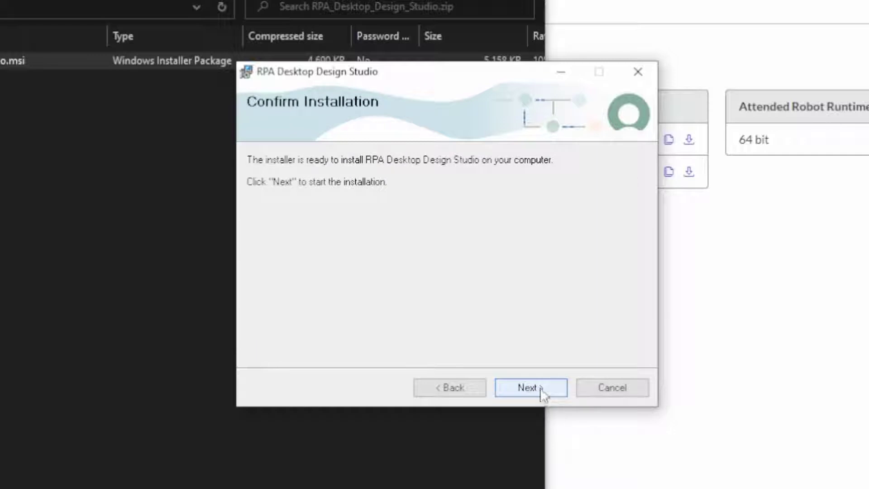
click(530, 387)
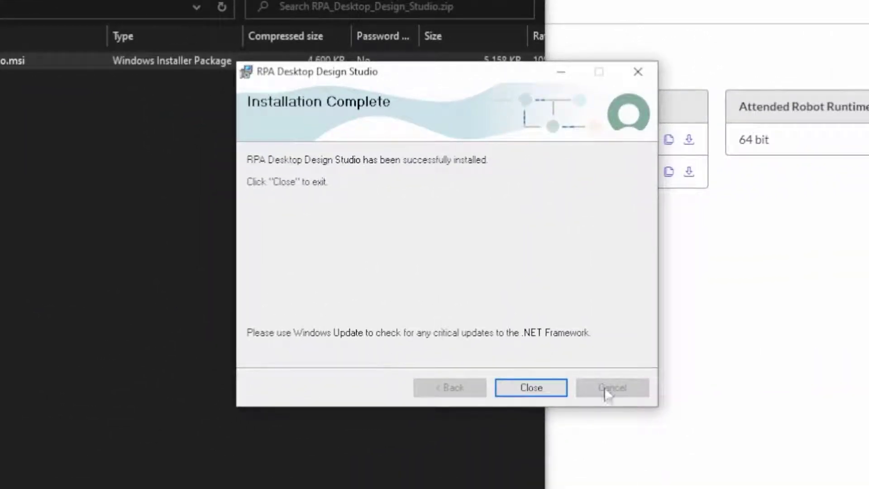
click(530, 387)
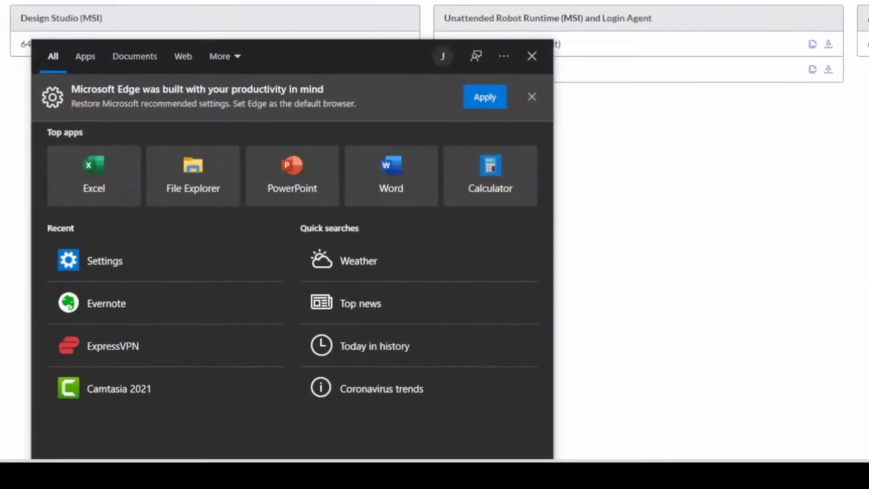
- Search Windows for 'rpa' and launch RPA Desktop Design Studio
text(roboto)
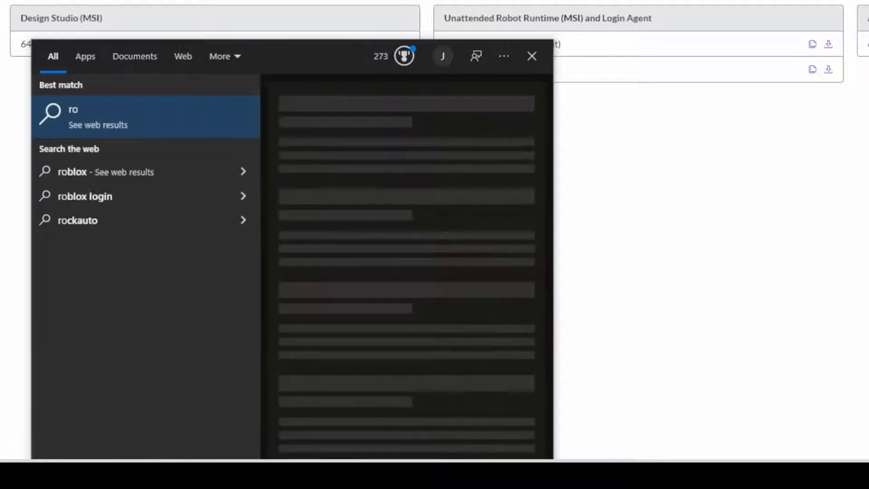
text(rpa)
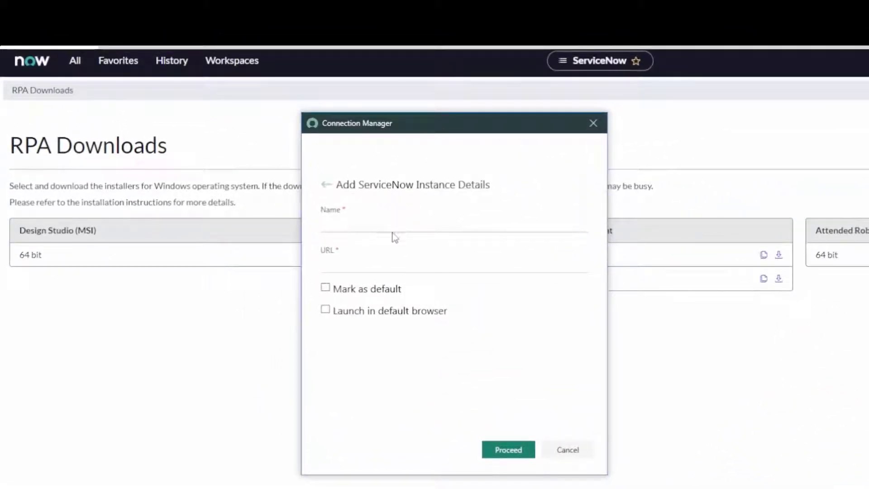
- Submit a Connection Manager entry named 'San Diego Instance' with its instance URL
text(San Diego)
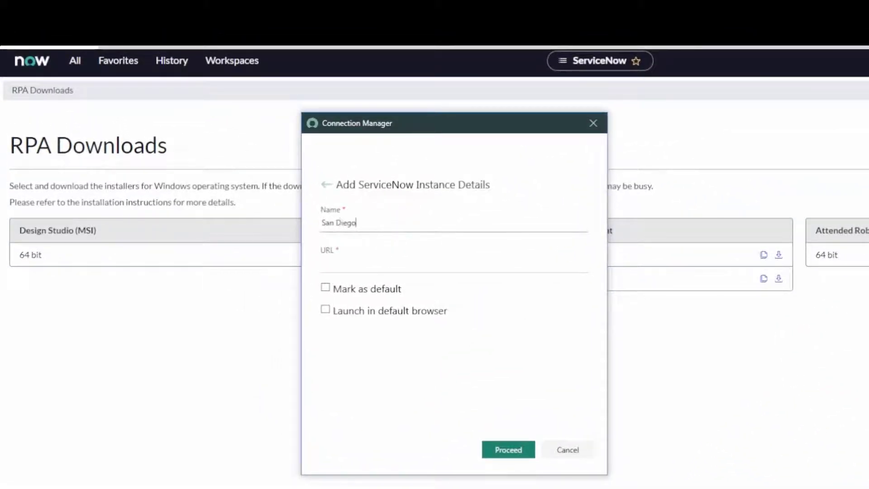
text(Instance)
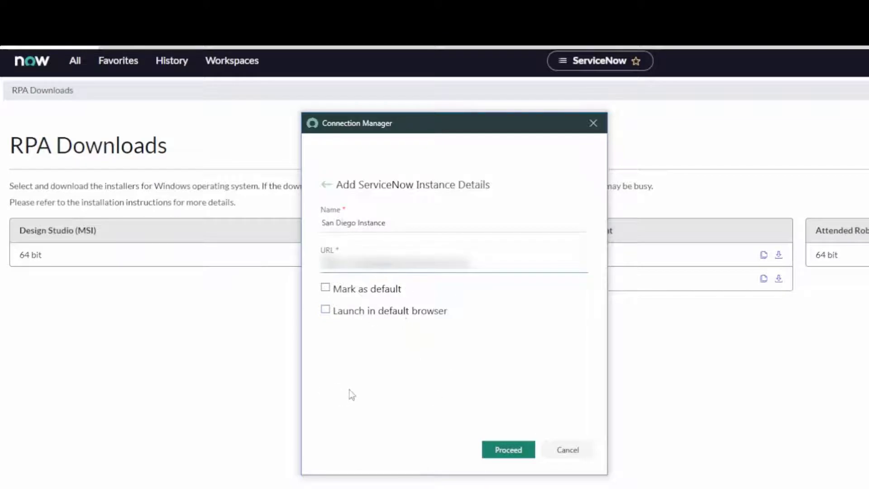
mouse_move(358, 386)
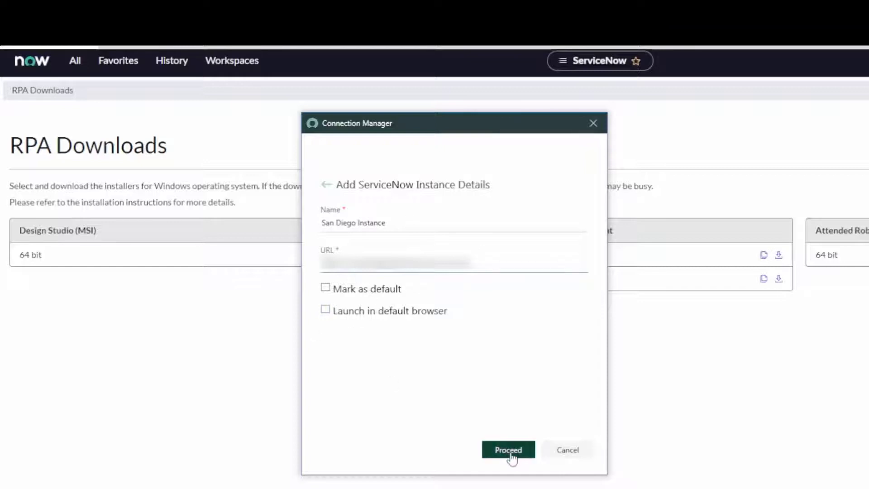
click(508, 450)
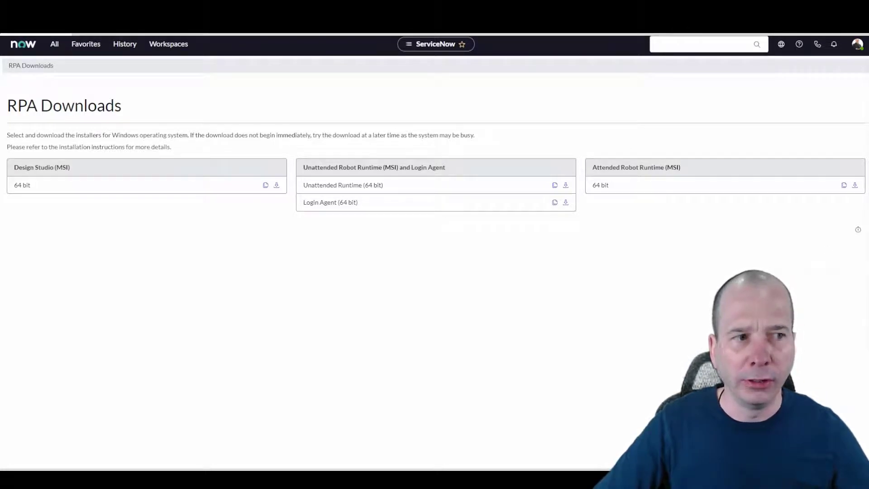
click(276, 185)
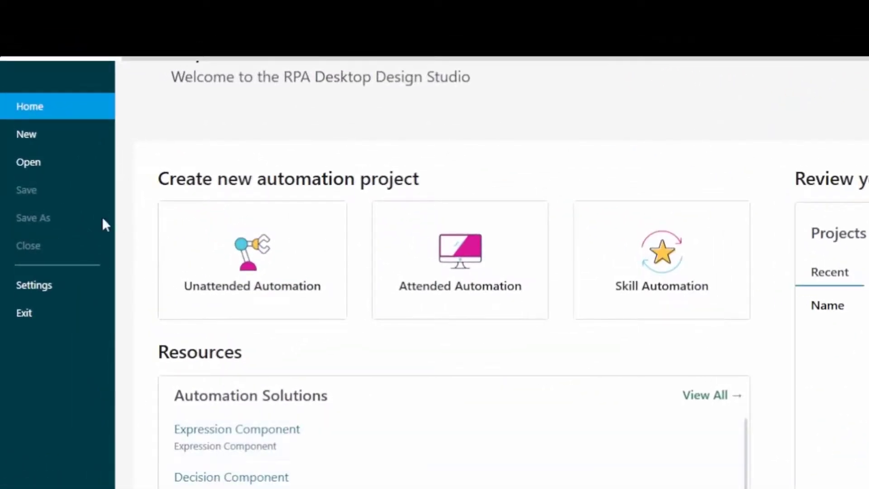
click(26, 134)
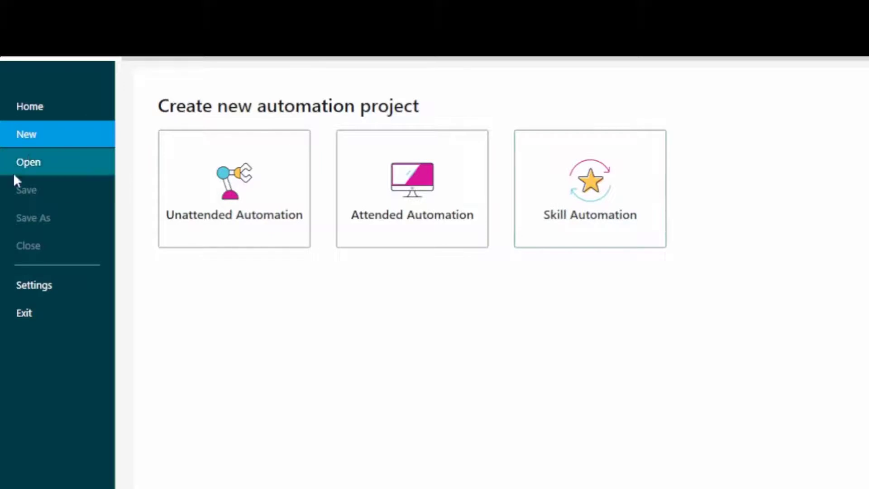
click(28, 162)
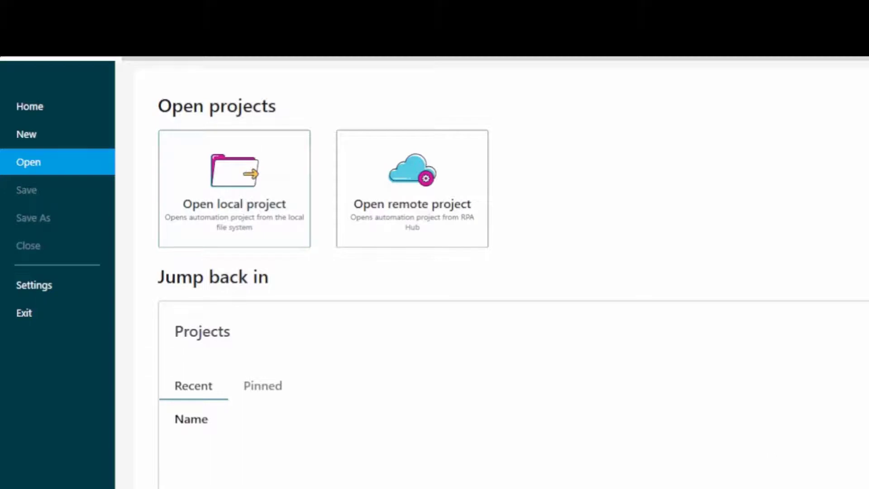
click(34, 285)
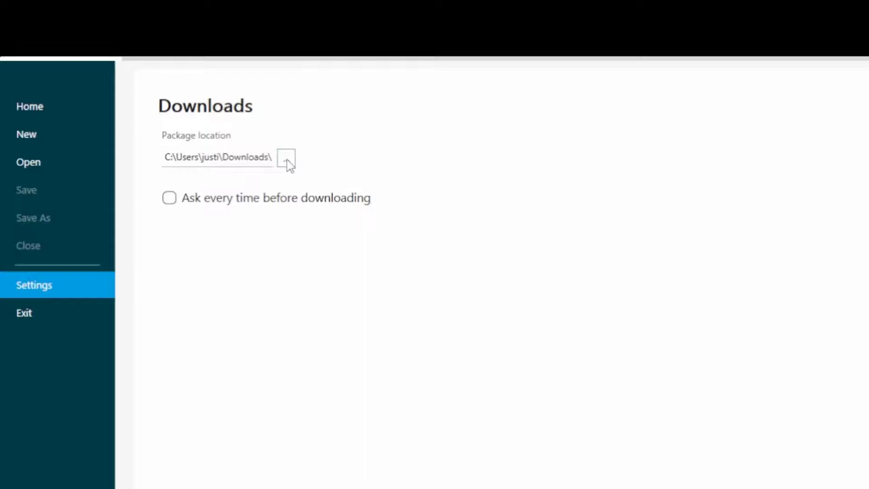
mouse_move(81, 291)
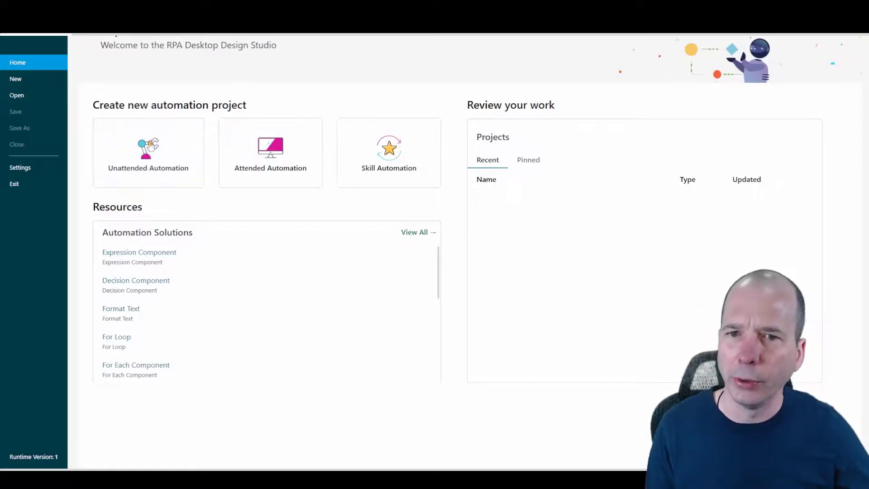
- Create unattended project 'First Unattended Automation' after reviewing the Advanced plugin versions
click(148, 153)
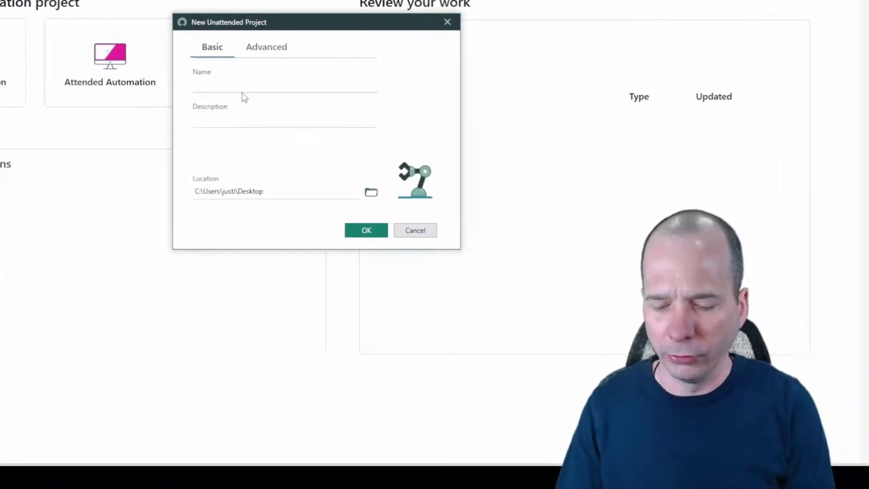
text(First Unattended Automation)
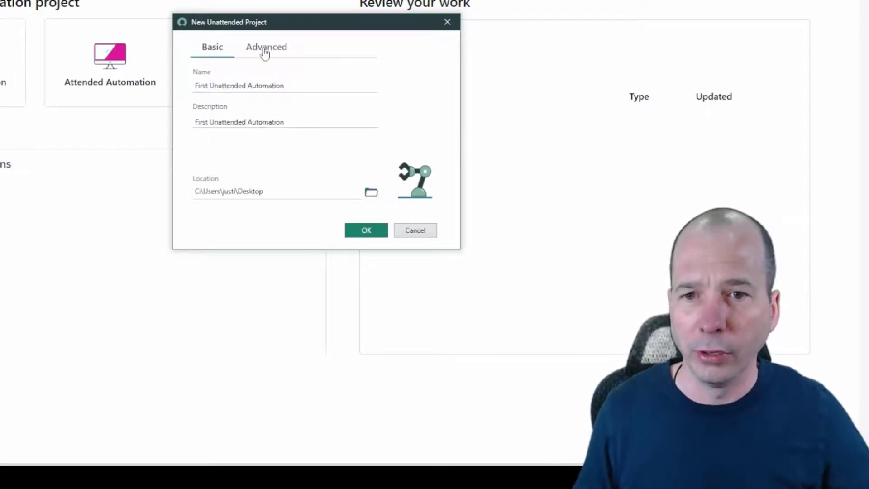
click(267, 47)
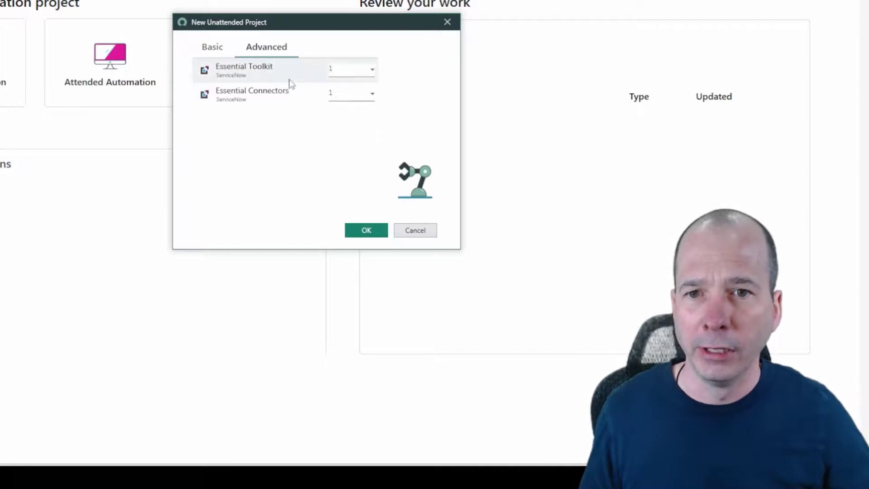
click(353, 92)
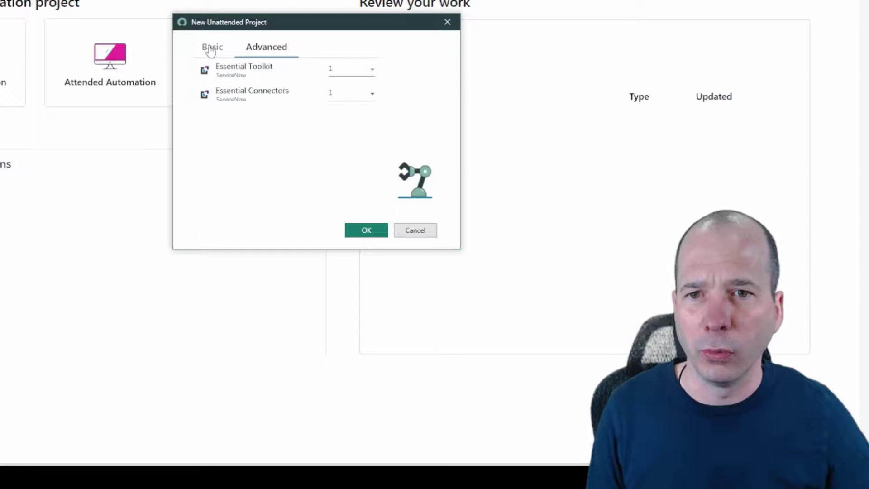
click(212, 46)
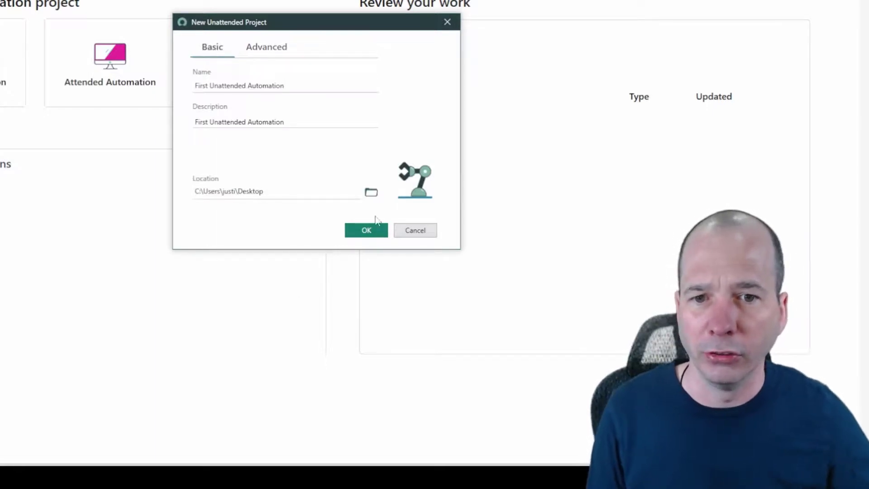
click(365, 230)
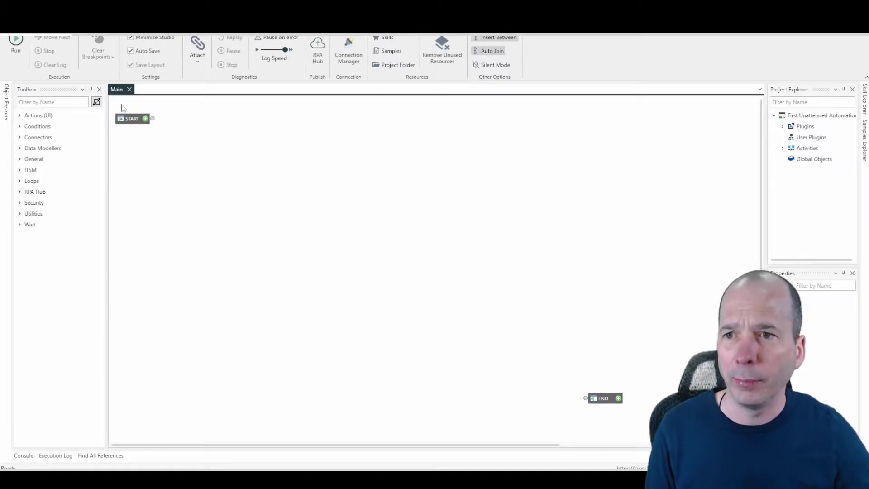
mouse_move(375, 294)
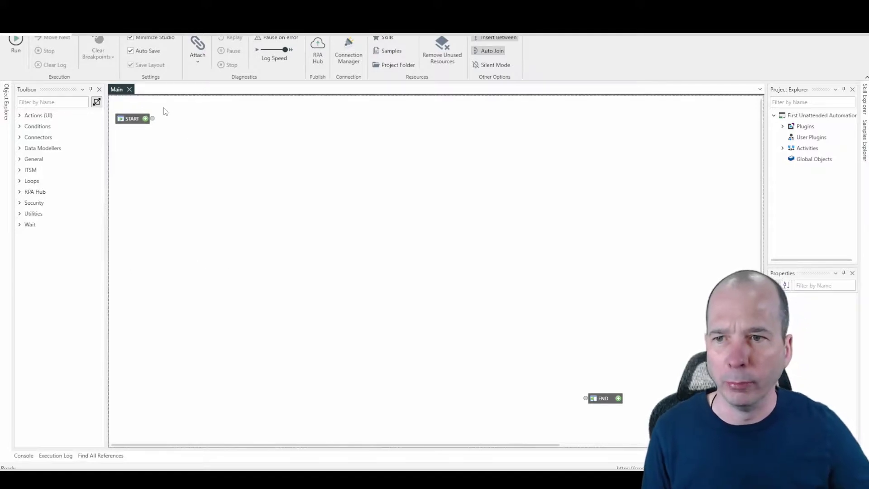
- Drag across the empty Main canvas between the START and END nodes
drag(166, 111, 585, 413)
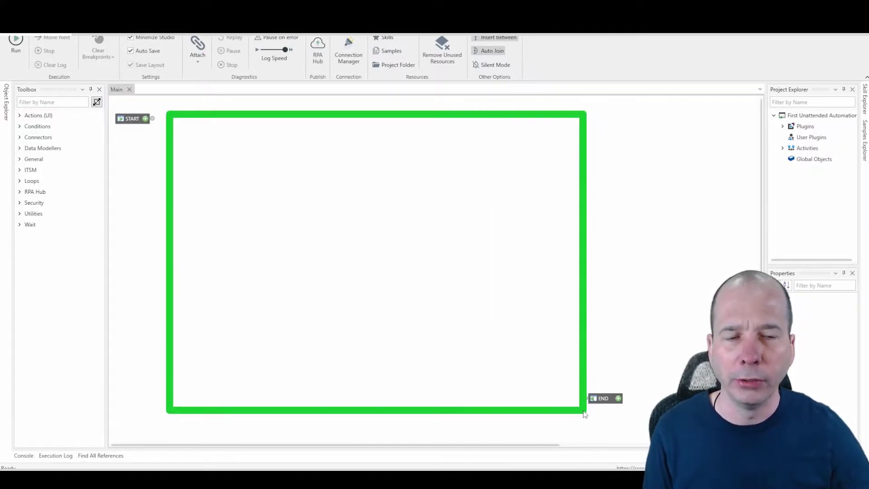